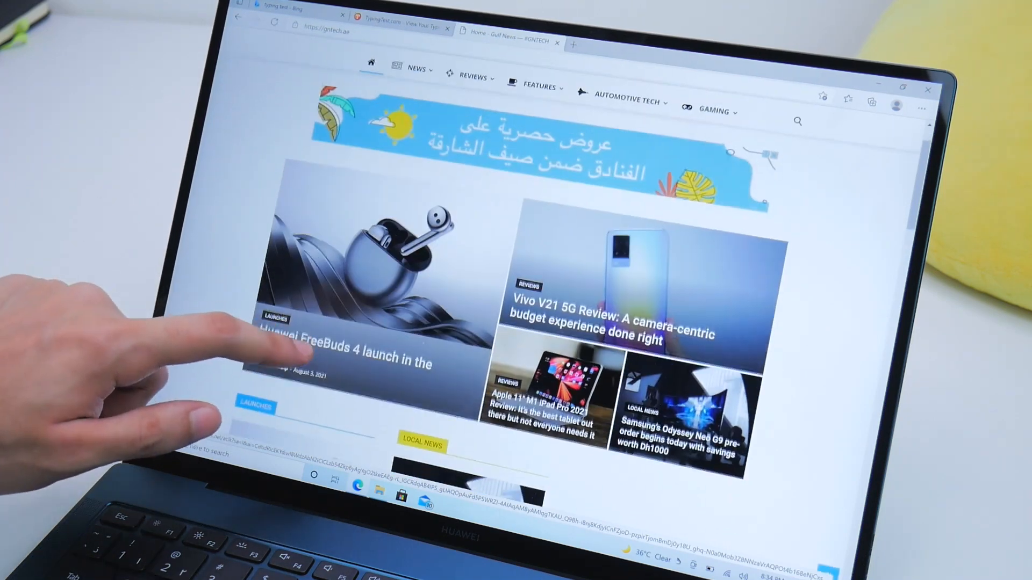
- Open the 'Huawei FreeBuds 4 launch in the UAE' story from the GNTECH homepage and read down it
left_click(342, 356)
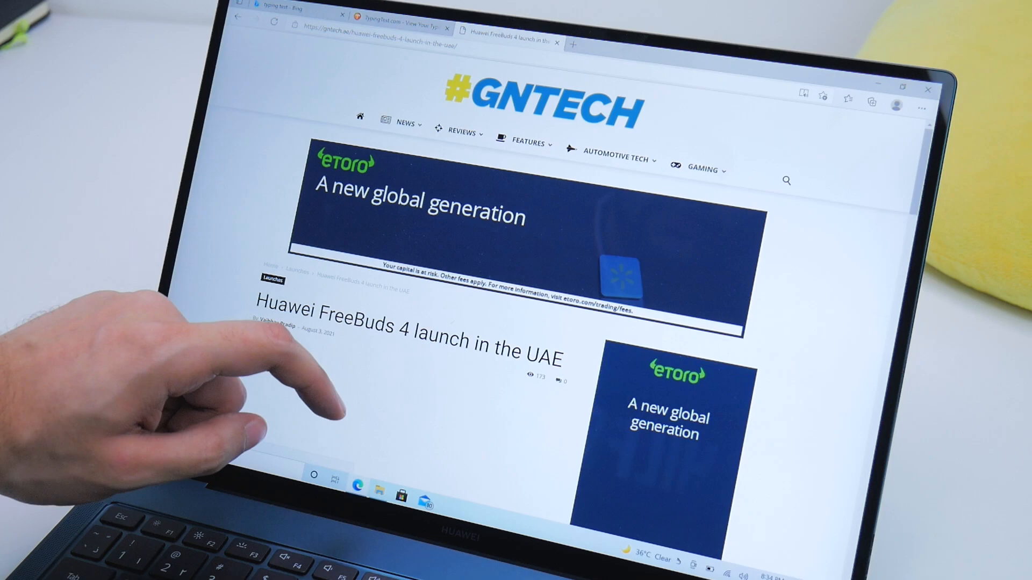
scroll("down", 3)
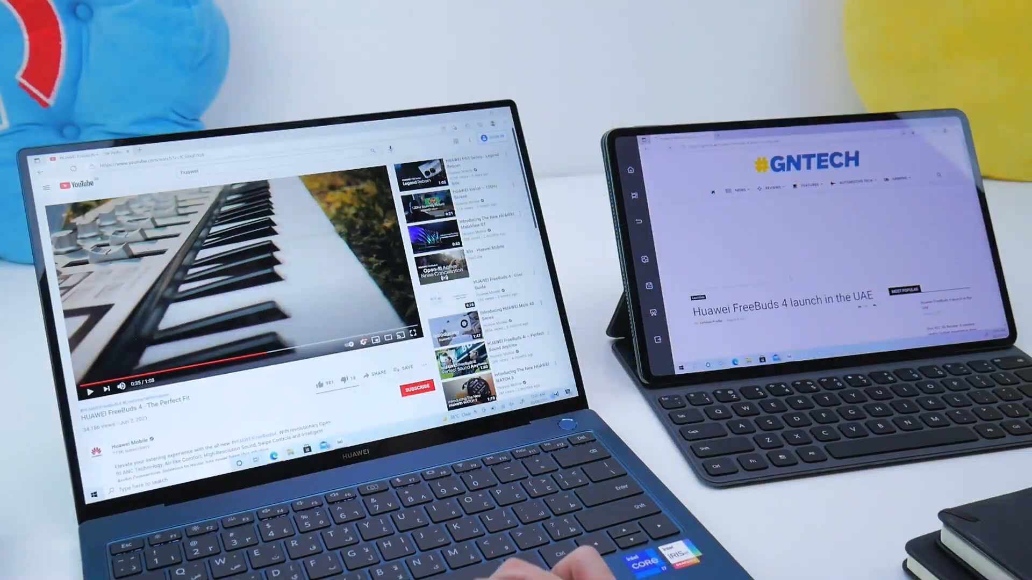
scroll("down", 3)
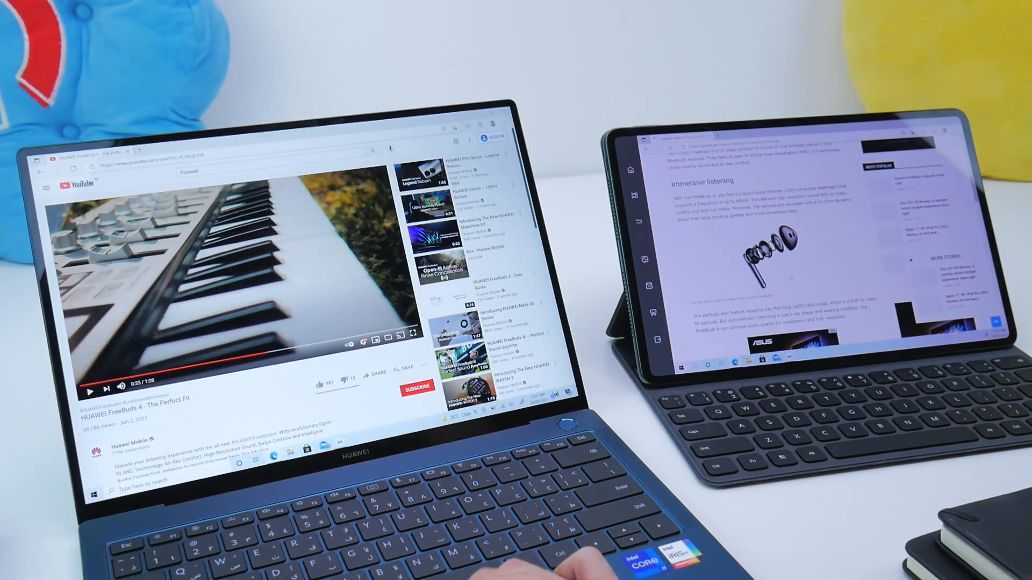